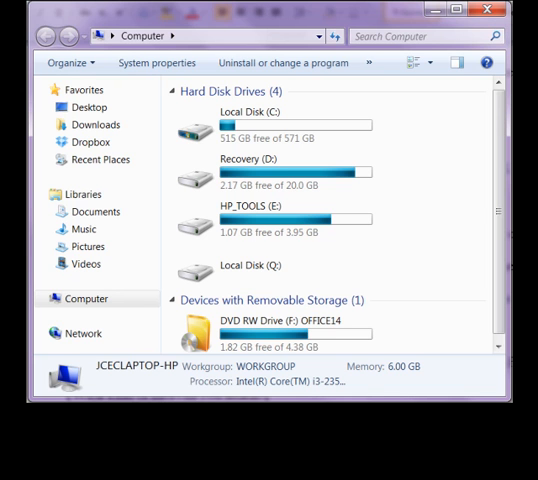
Start a new blank Yahoo Mail message with empty To, CC and Subject fields
{"action": "left_click", "coordinate": [88, 107]}
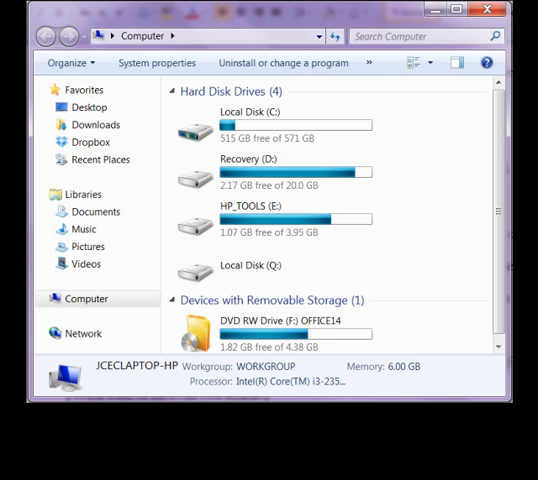
{"action": "left_click", "coordinate": [90, 211]}
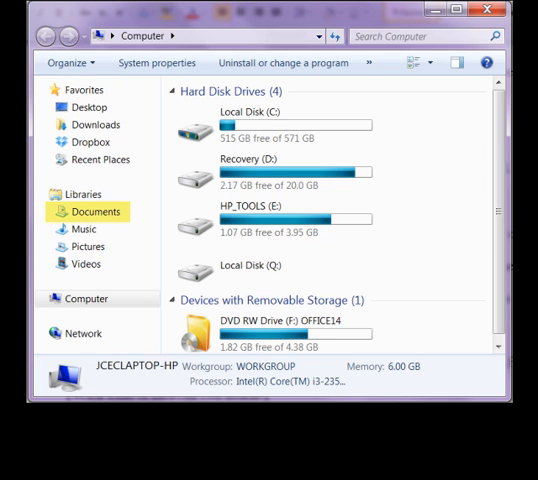
{"action": "mouse_move", "coordinate": [92, 246]}
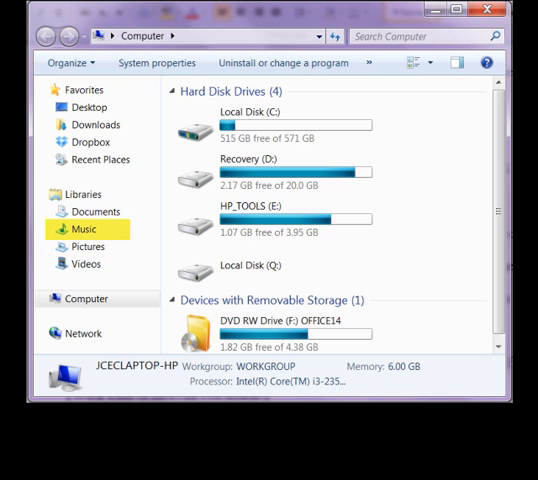
{"action": "mouse_move", "coordinate": [82, 264]}
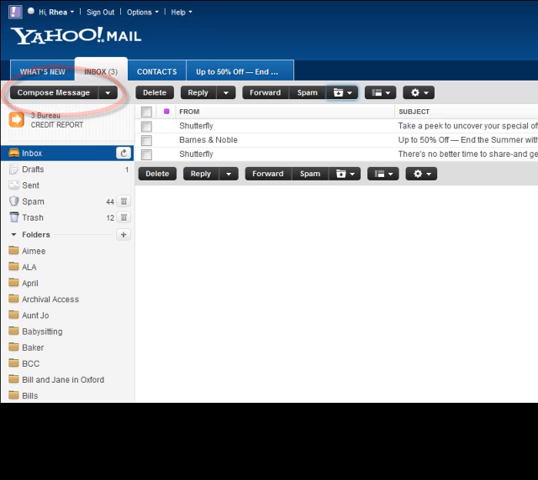
{"action": "left_click", "coordinate": [53, 92]}
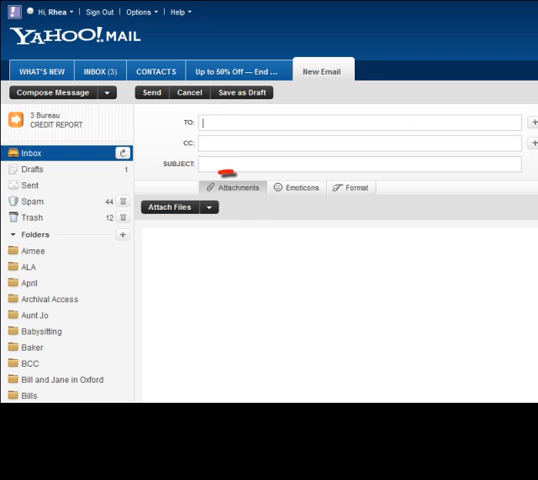
{"action": "left_click", "coordinate": [232, 187]}
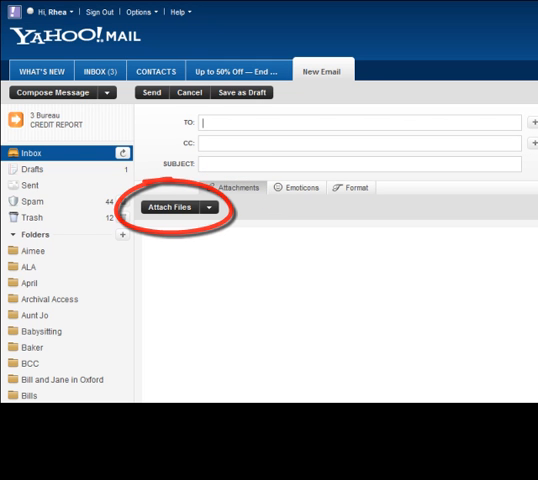
Attach the picture Koala.jpg to the new message through Attach Files
{"action": "left_click", "coordinate": [179, 207]}
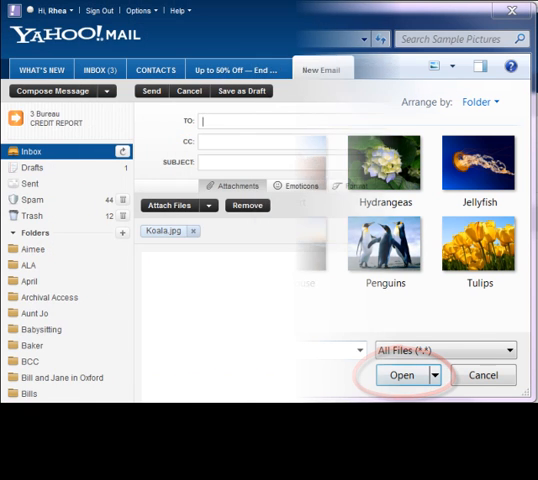
{"action": "left_click", "coordinate": [397, 375]}
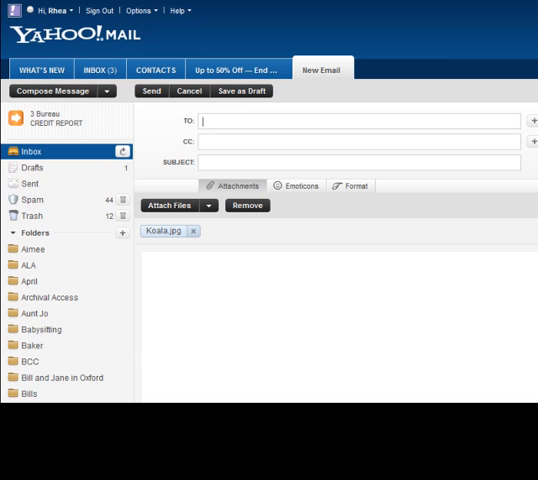
{"action": "left_click", "coordinate": [152, 91]}
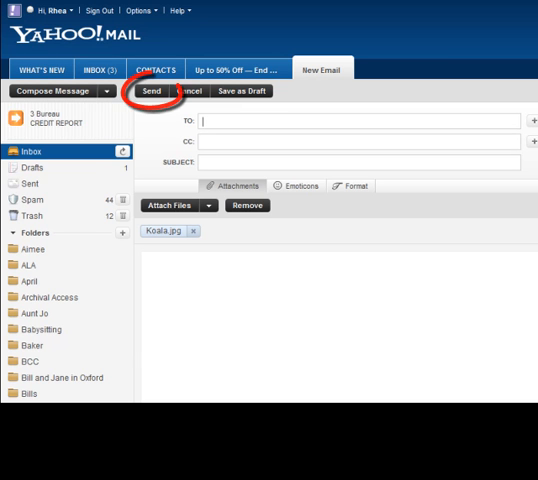